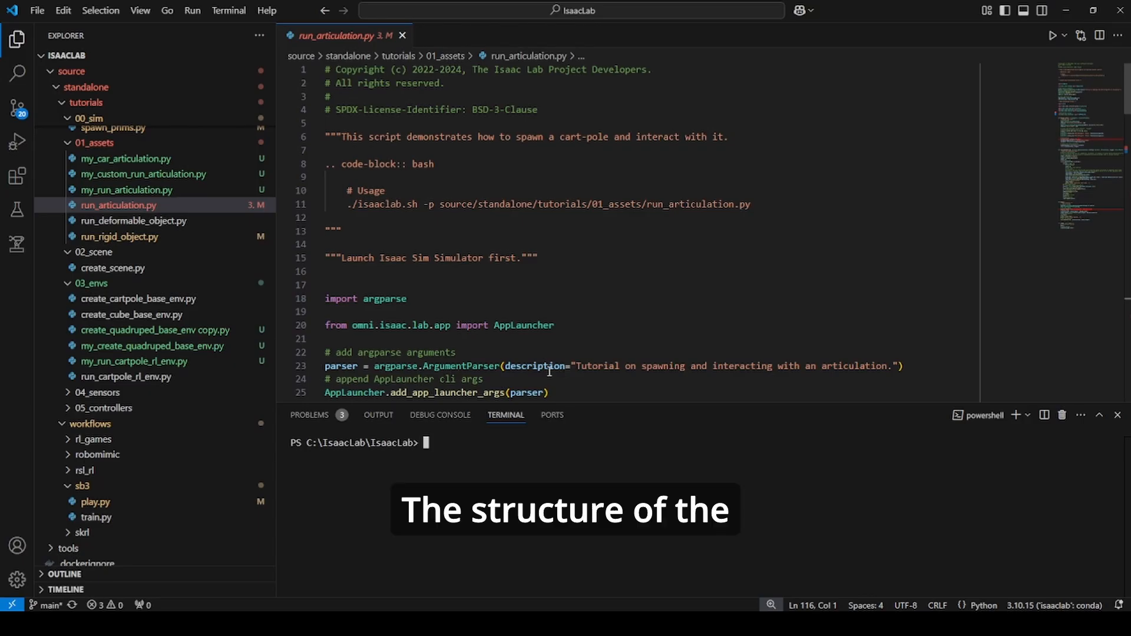
- Scroll through the cart-pole configuration to review its contents
scroll("down", 3)
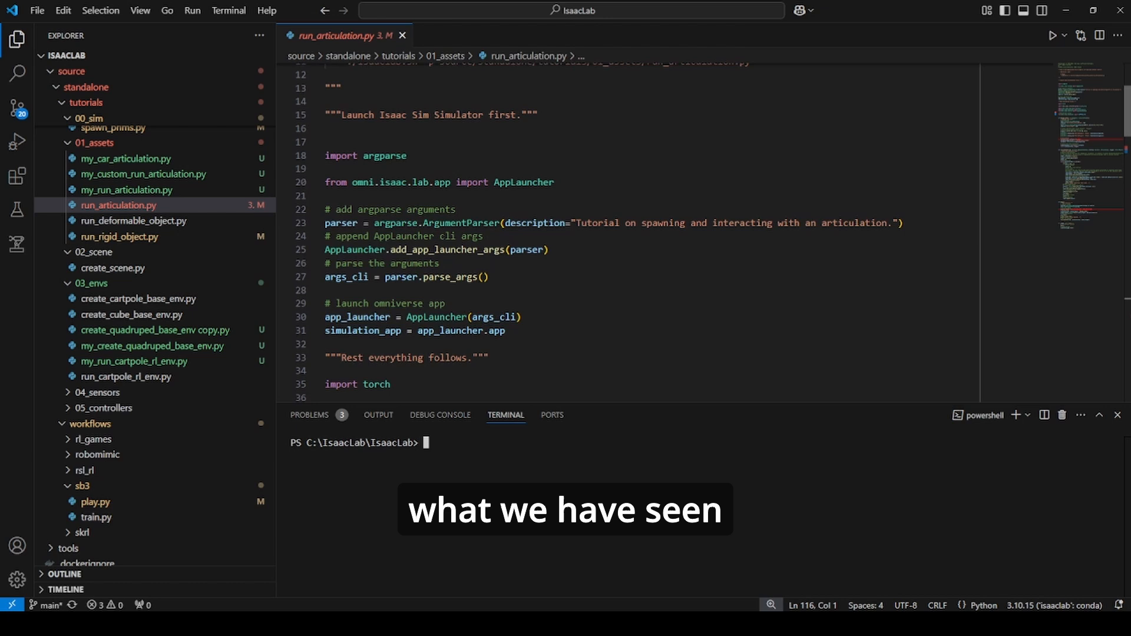
scroll("down", 3)
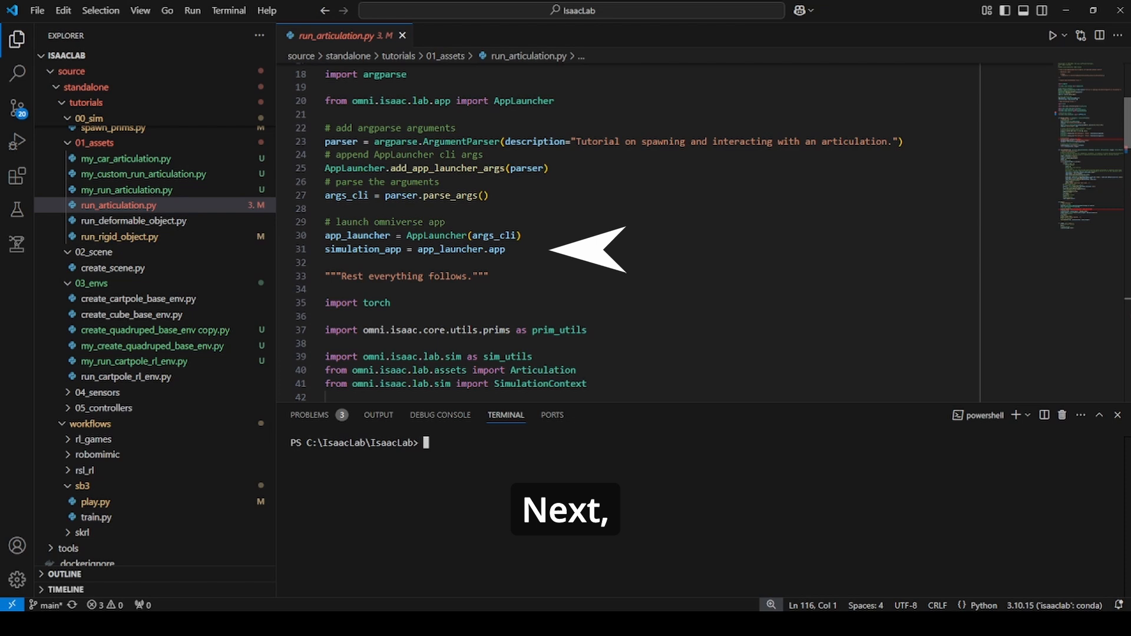
scroll("down", 3)
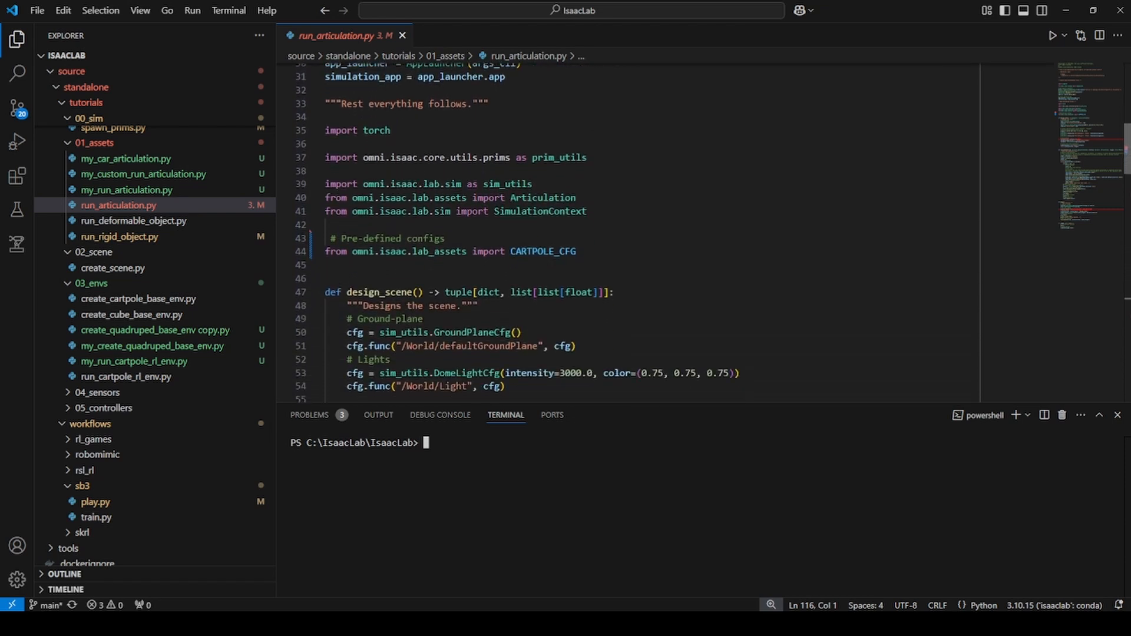
scroll("down", 3)
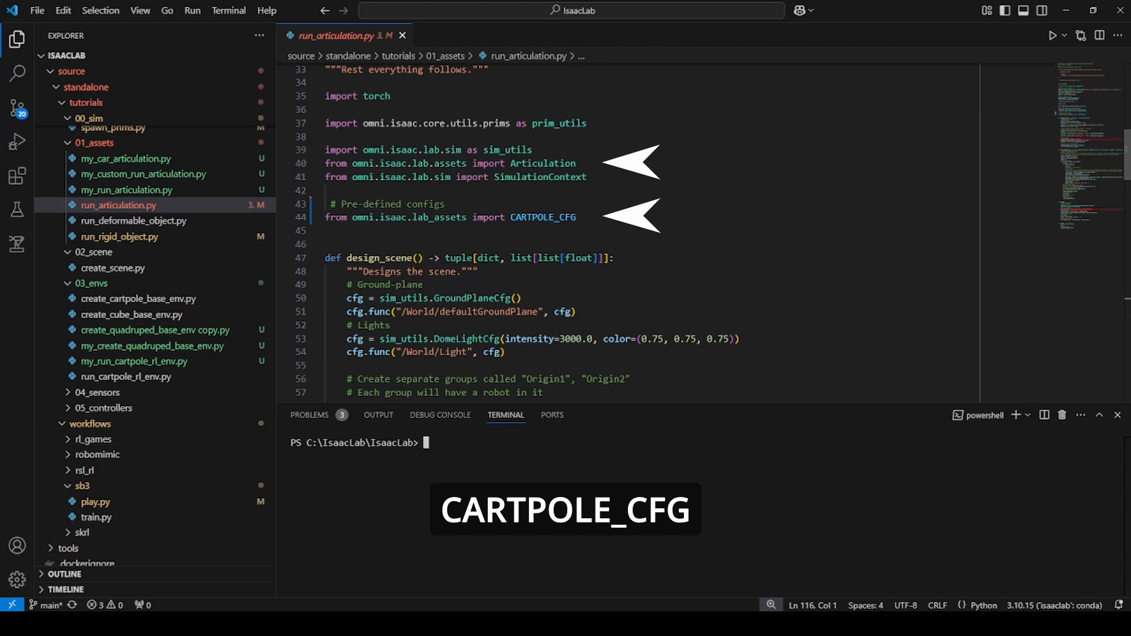
scroll("down", 3)
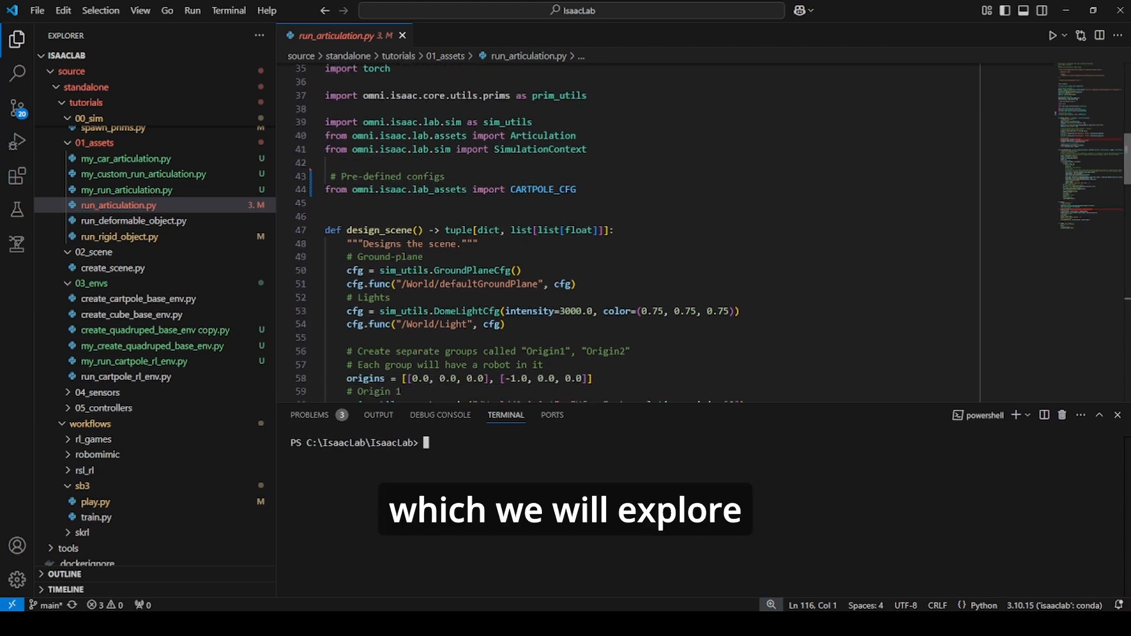
scroll("down", 3)
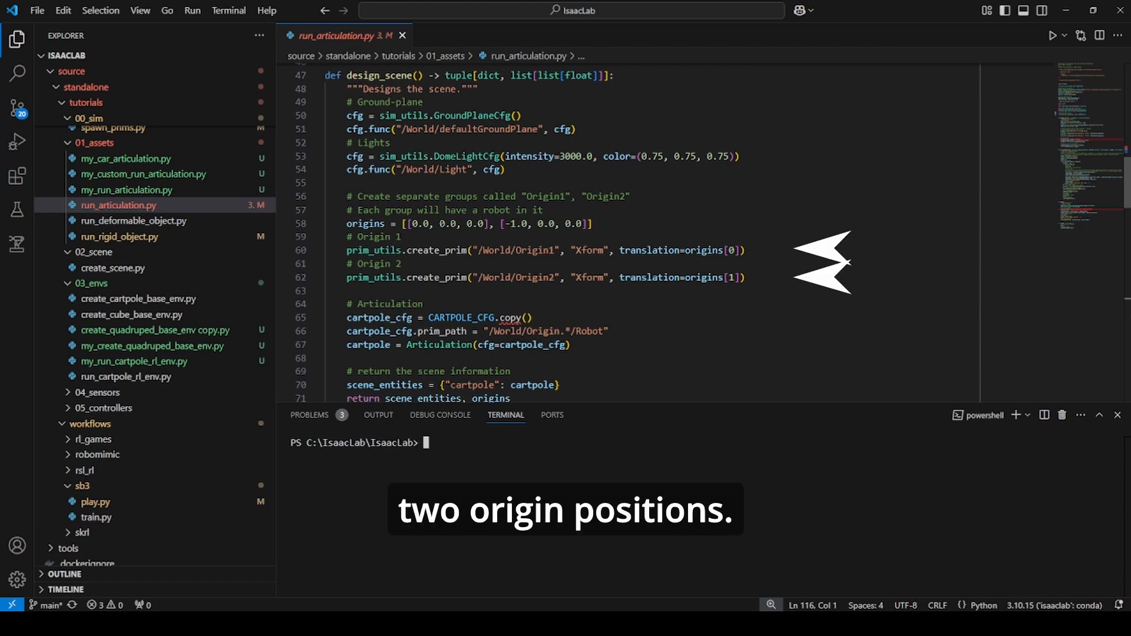
scroll("down", 3)
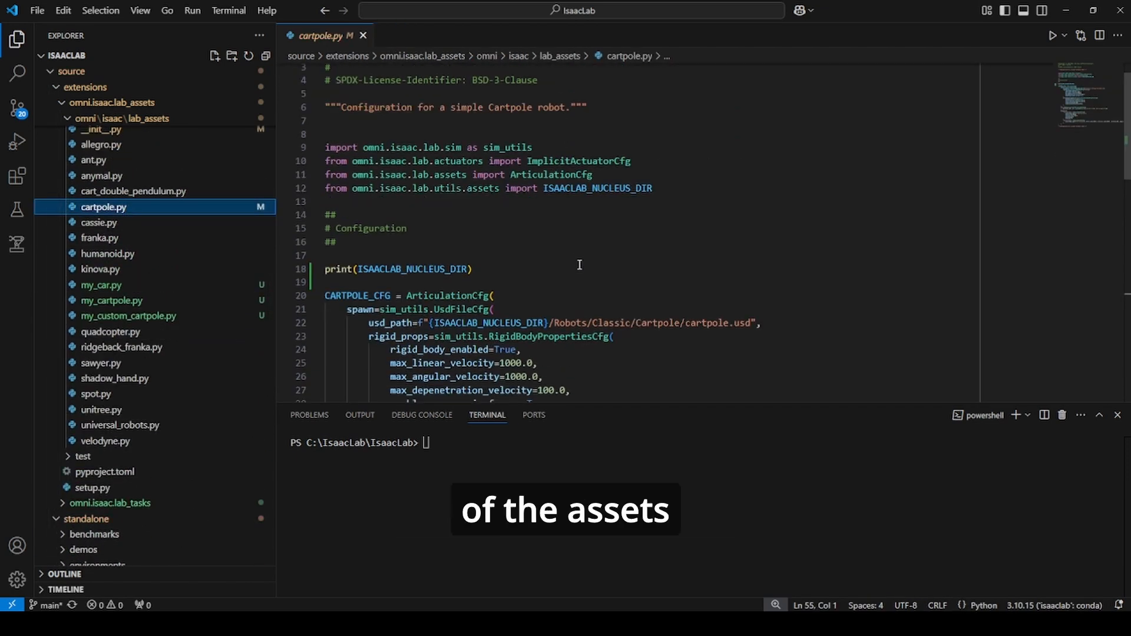
scroll("down", 3)
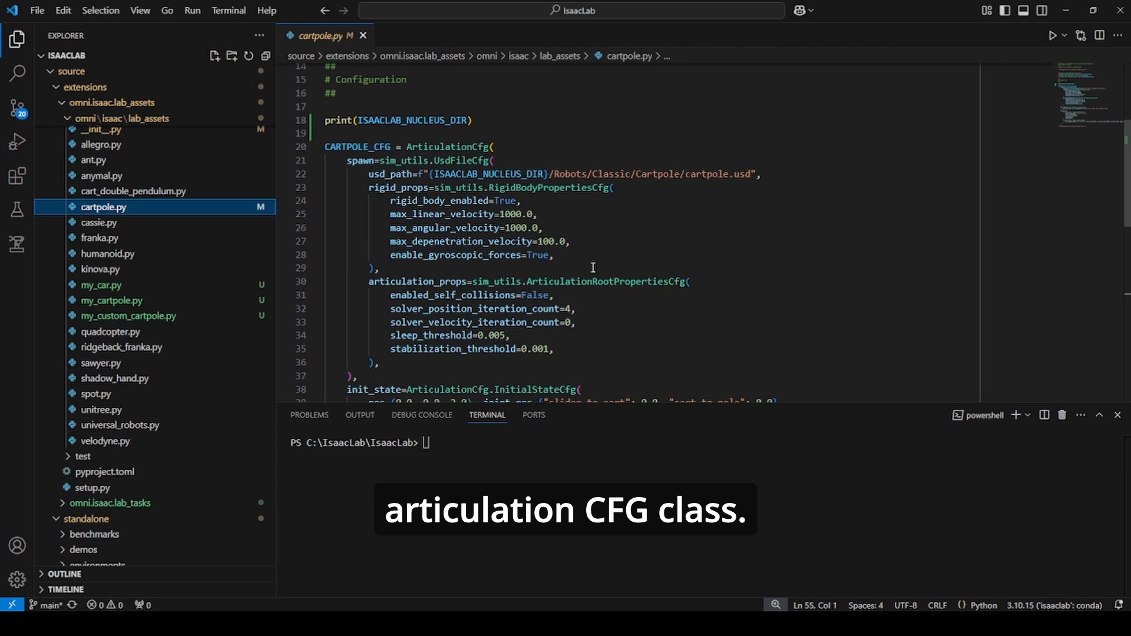
scroll("down", 3)
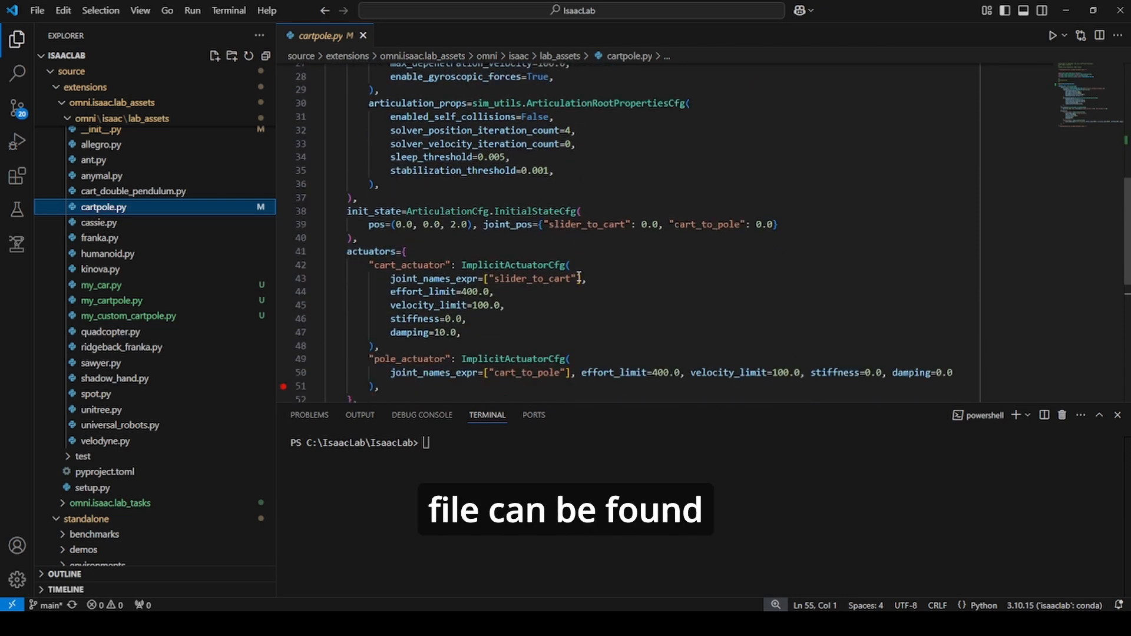
scroll("down", 3)
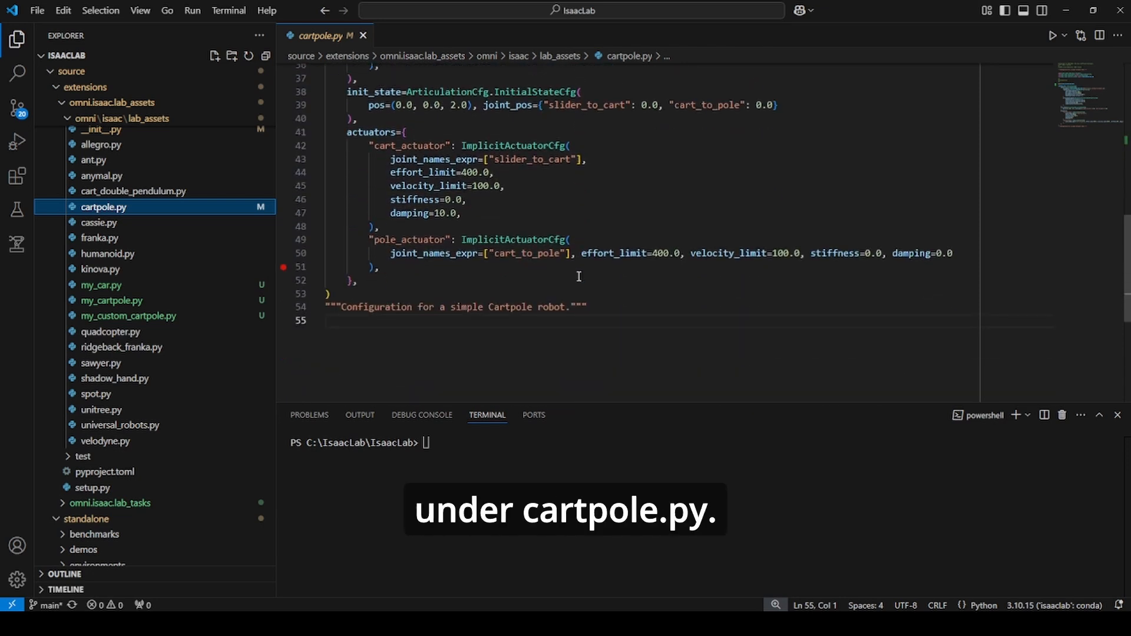
- Glance at the Allegro hand config, return to the cart-pole config, then start the simulation
left_click(101, 144)
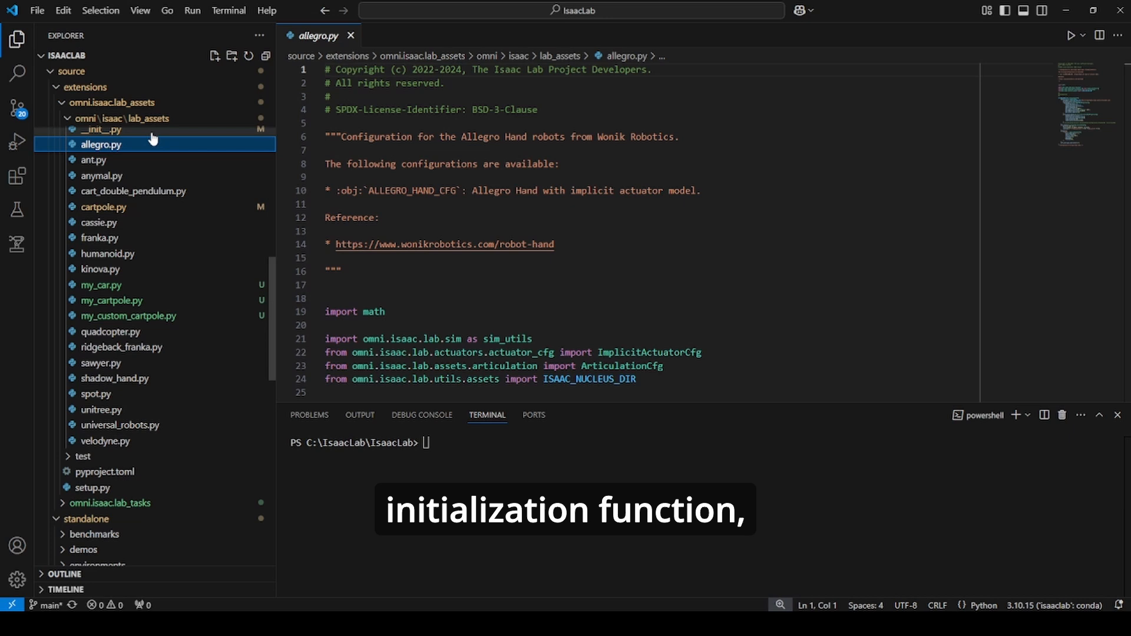
left_click(105, 129)
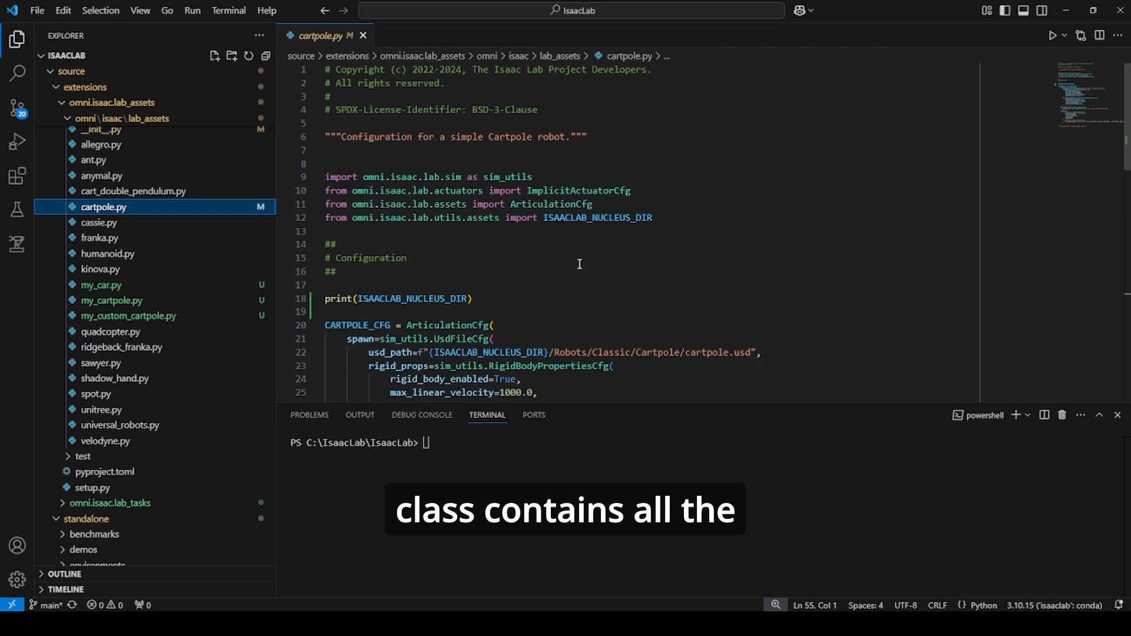
scroll("down", 3)
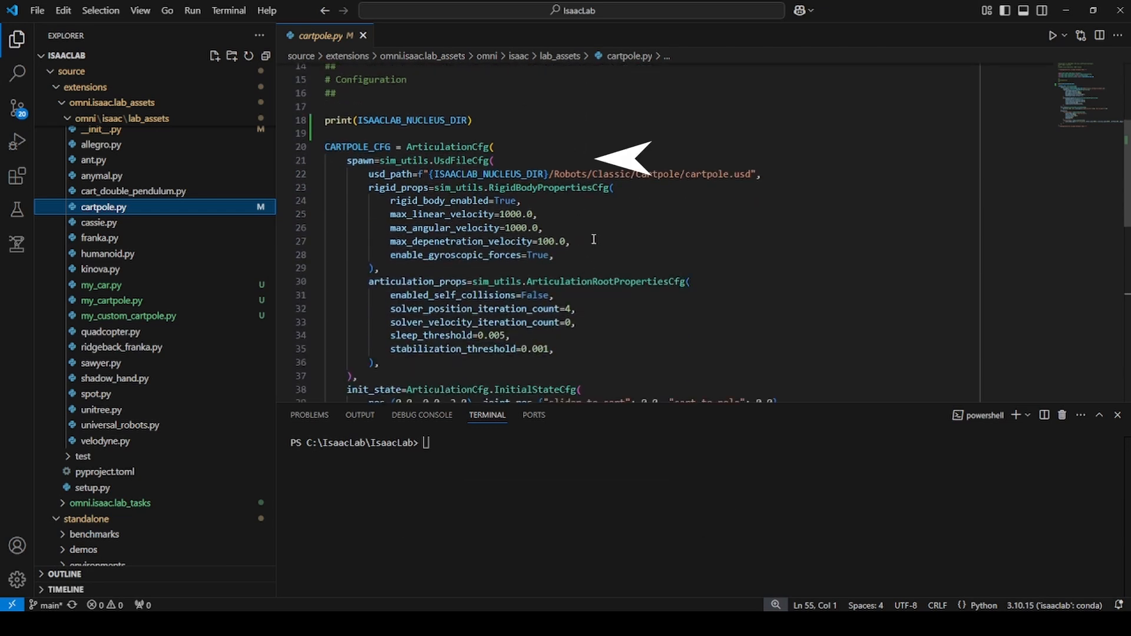
scroll("down", 3)
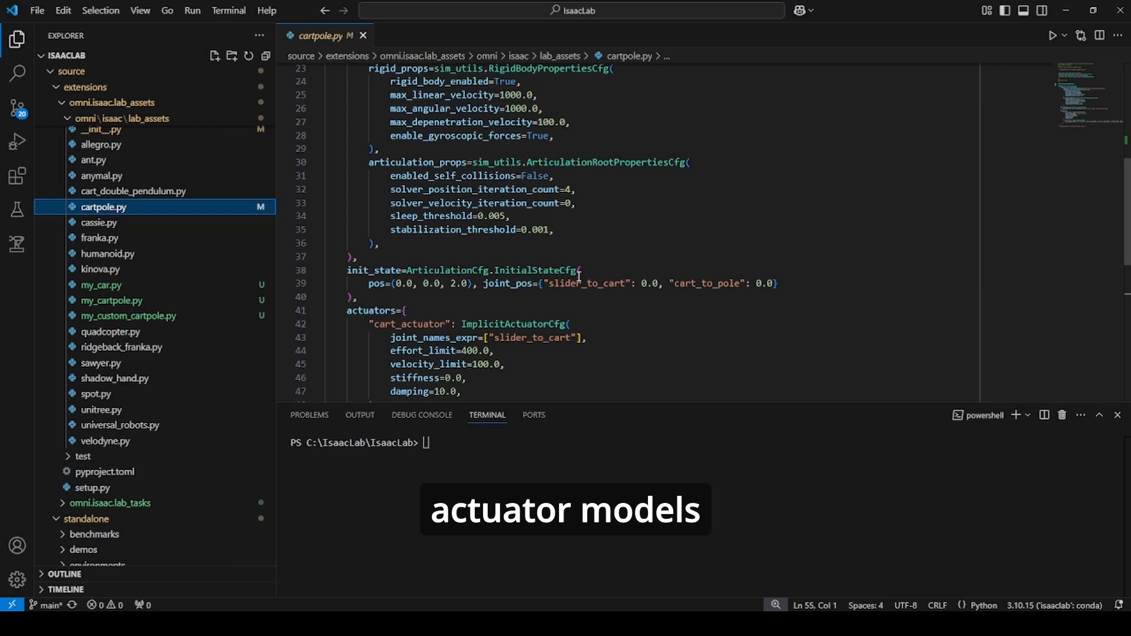
scroll("down", 3)
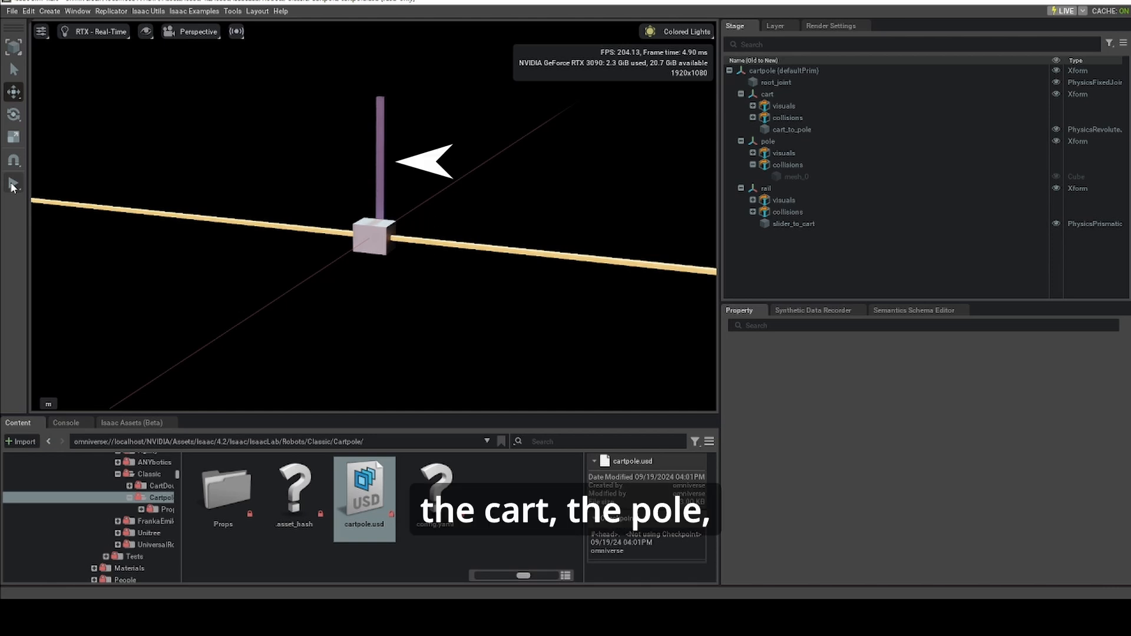
mouse_move(13, 186)
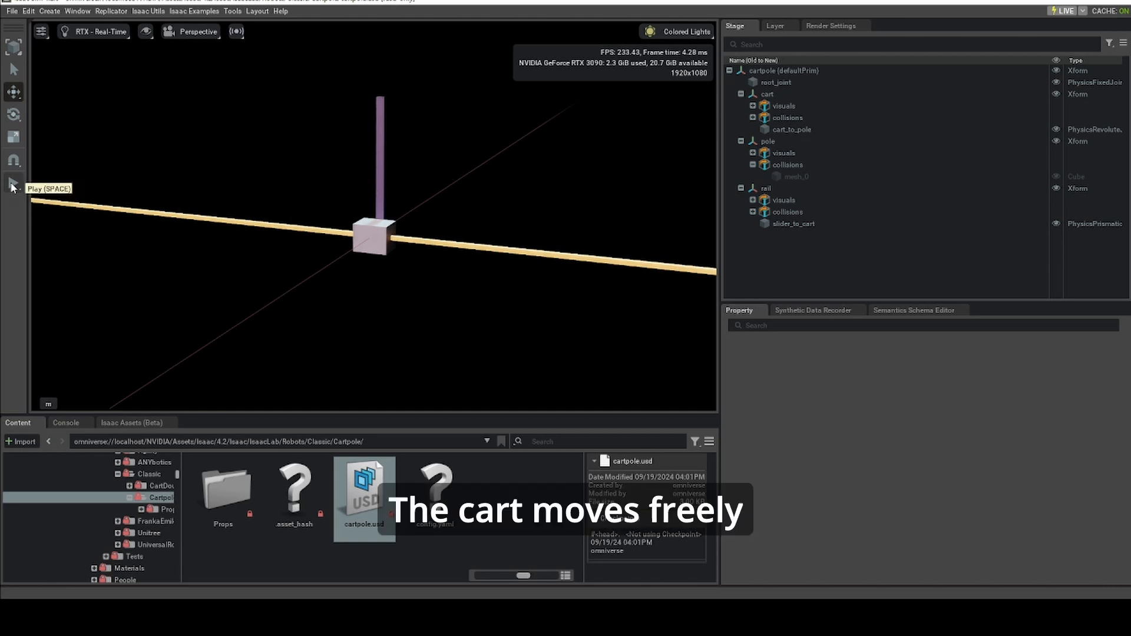
left_click(13, 182)
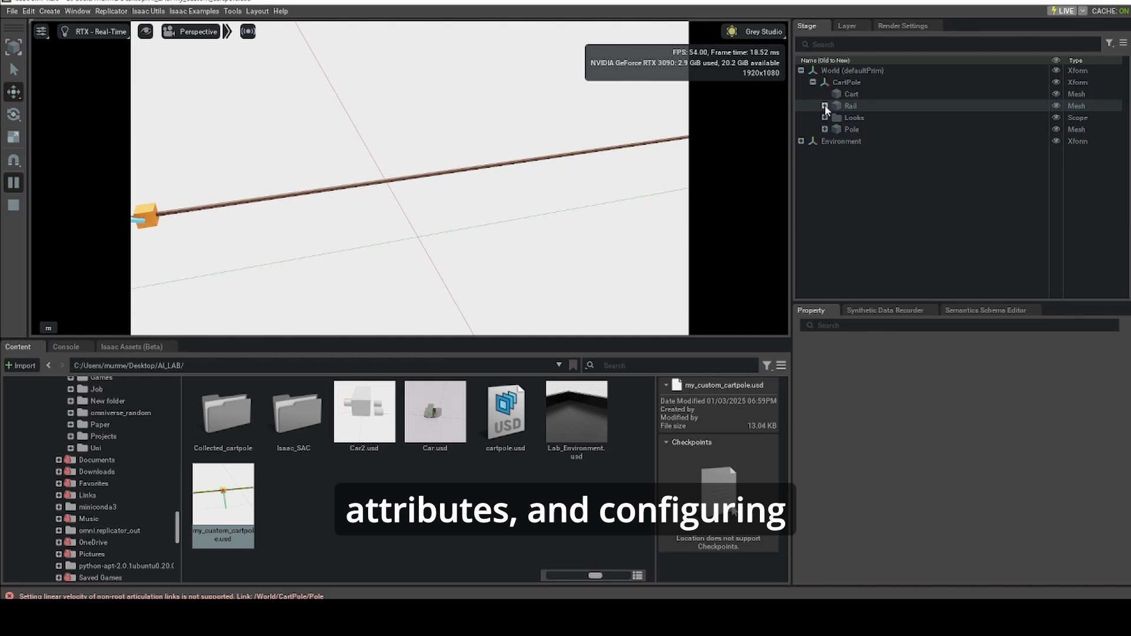
- Expand the Rail prim under World > CartPole in the Stage panel
left_click(826, 105)
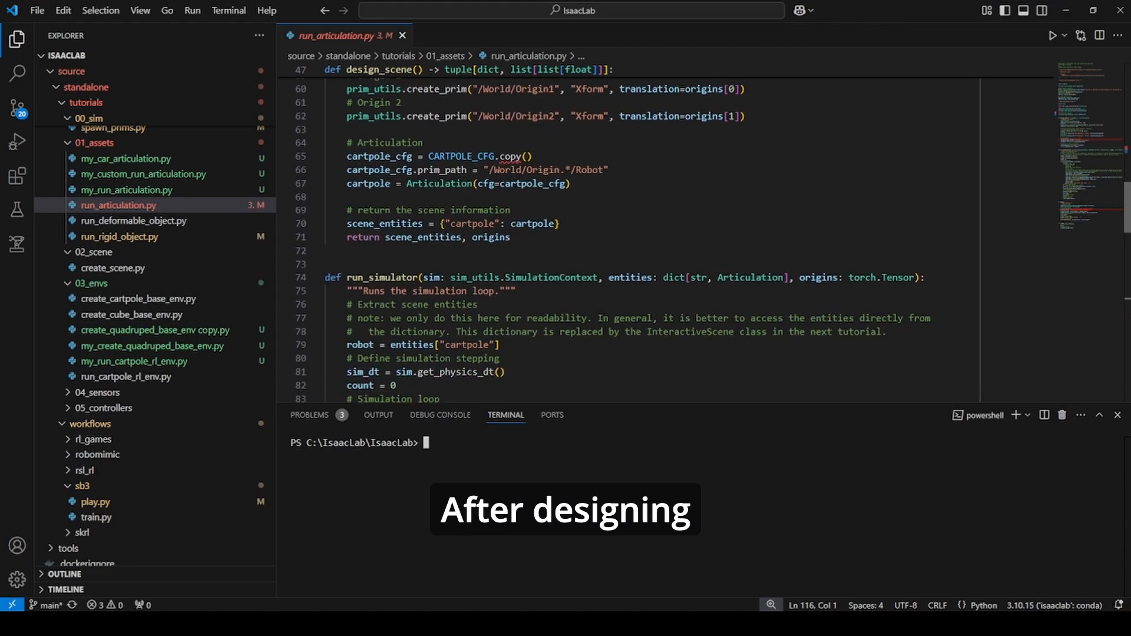
scroll("down", 3)
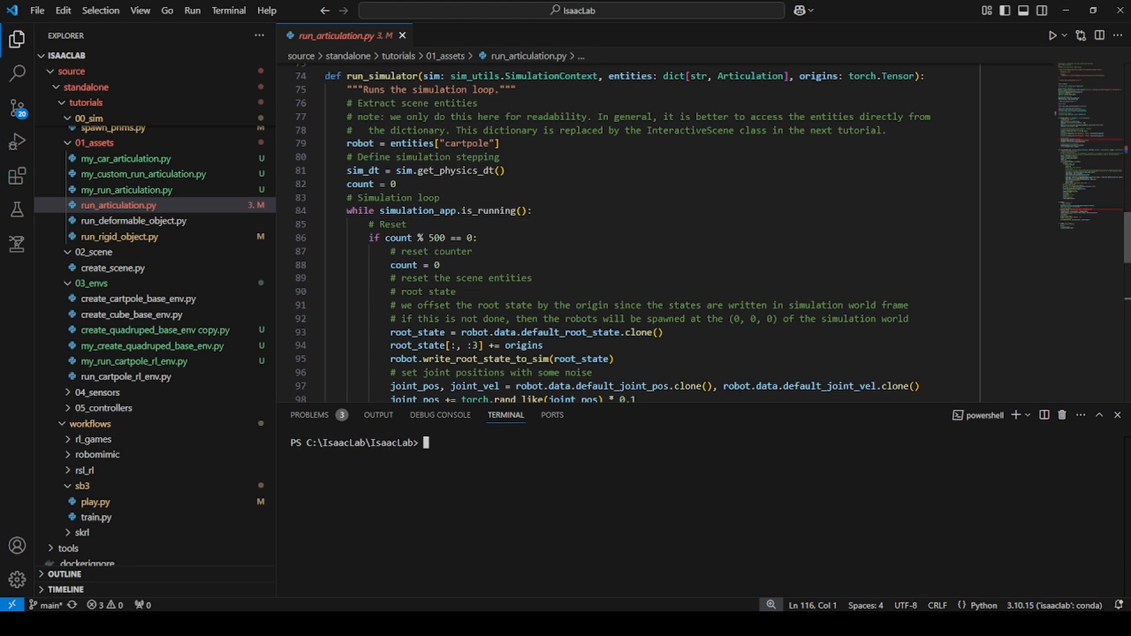
scroll("down", 3)
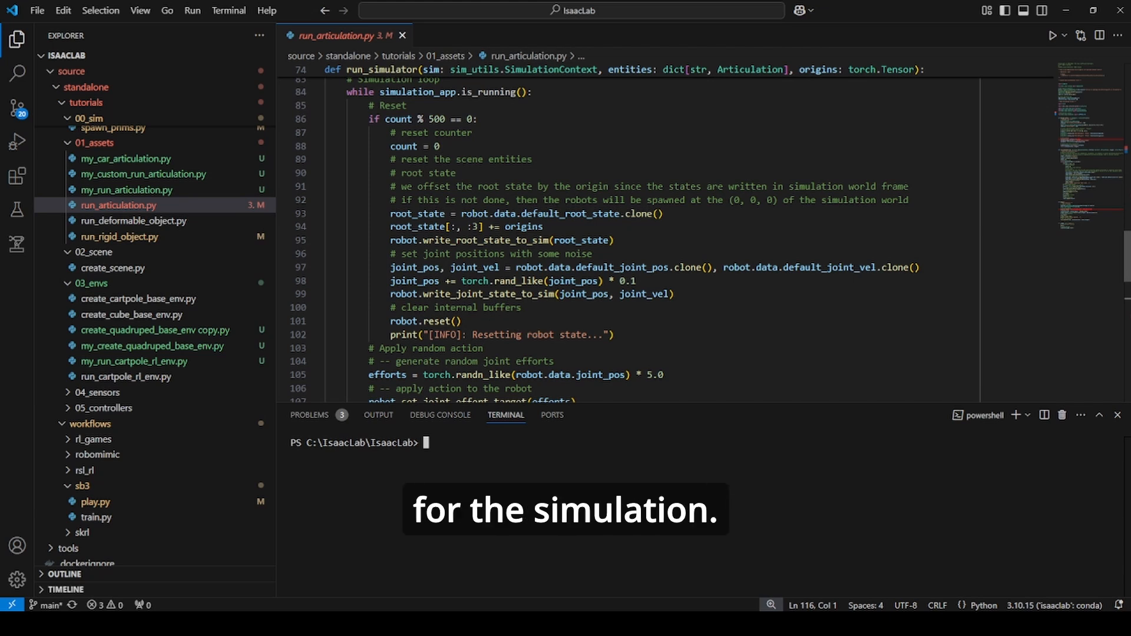
scroll("down", 3)
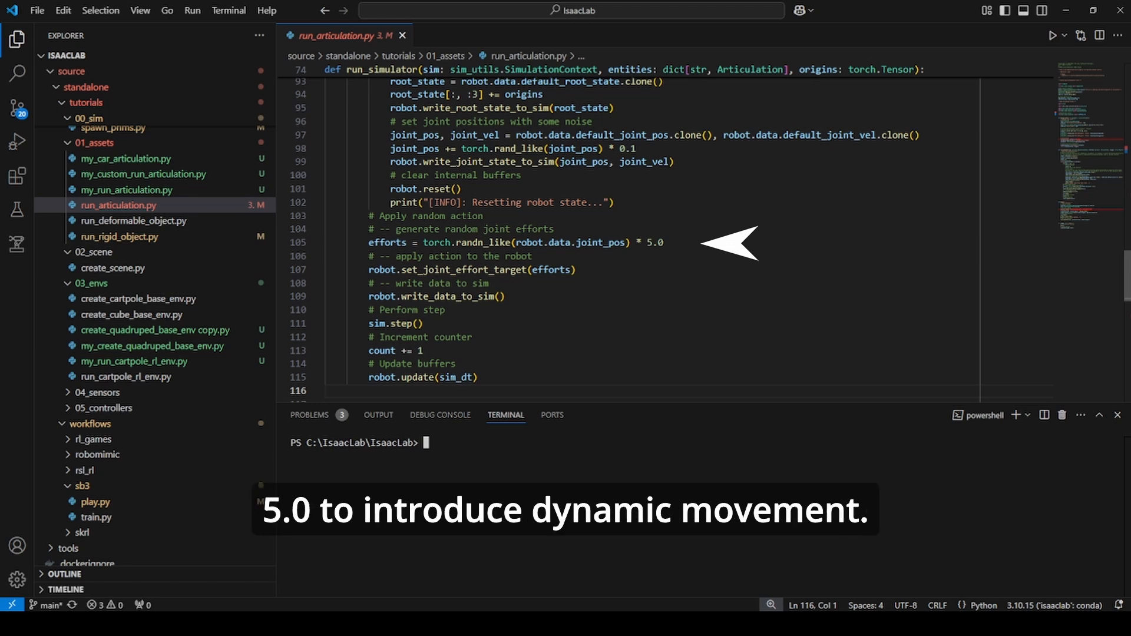
mouse_move(729, 245)
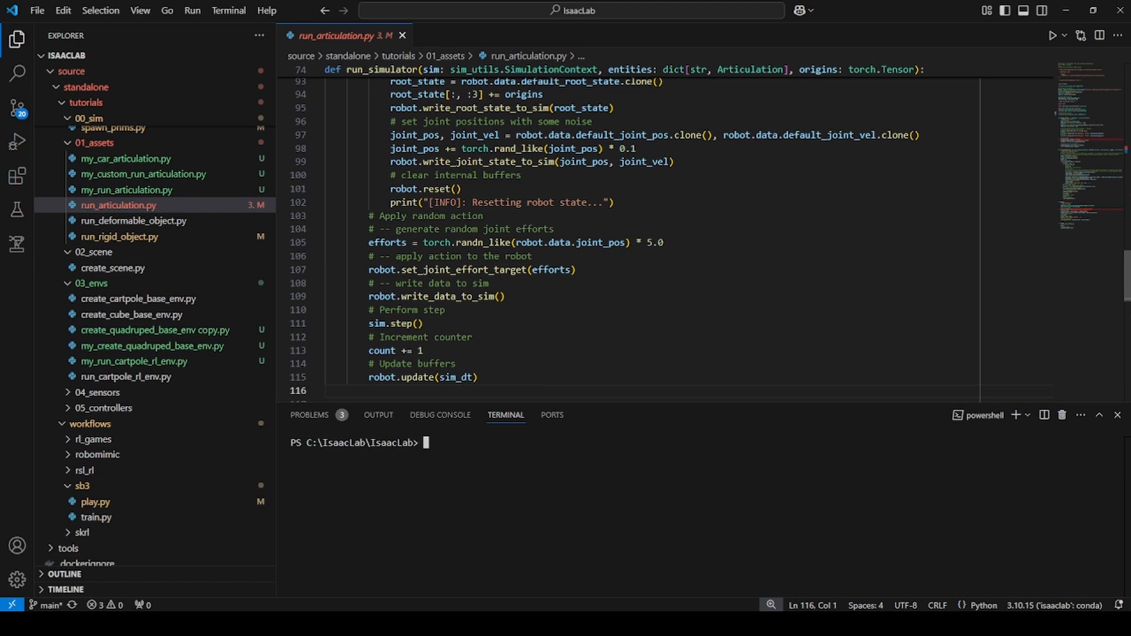
scroll("down", 3)
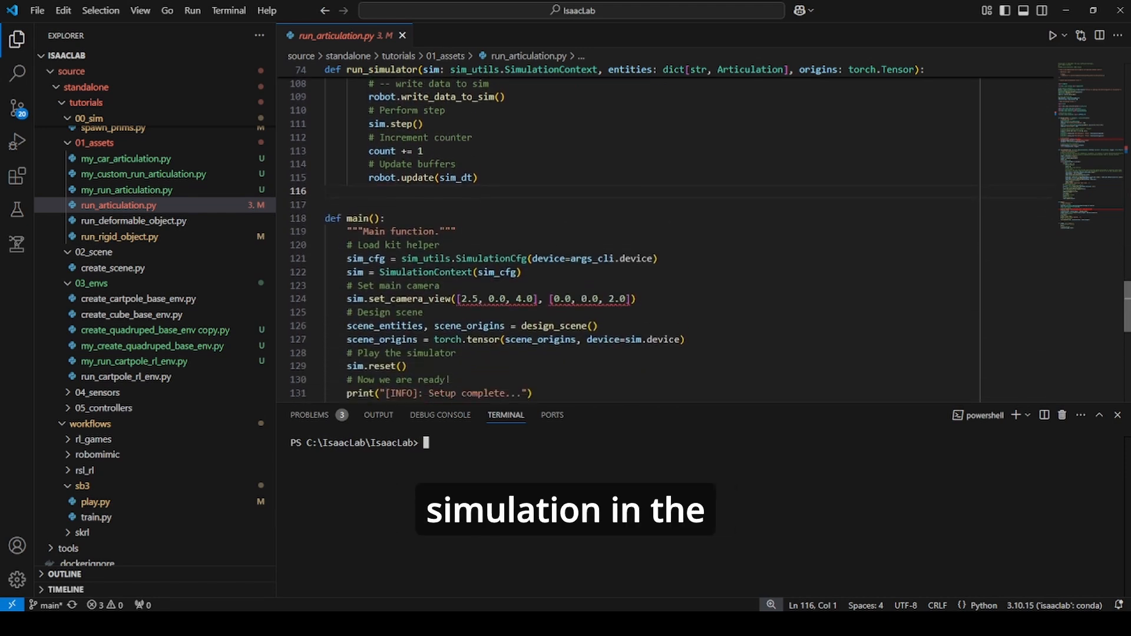
scroll("down", 3)
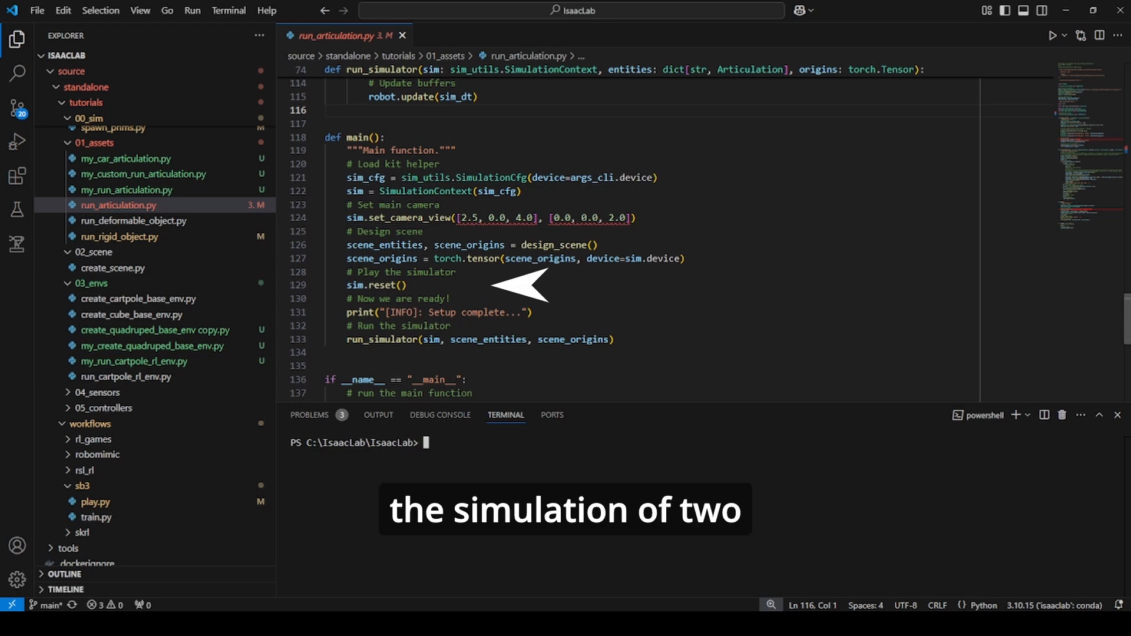